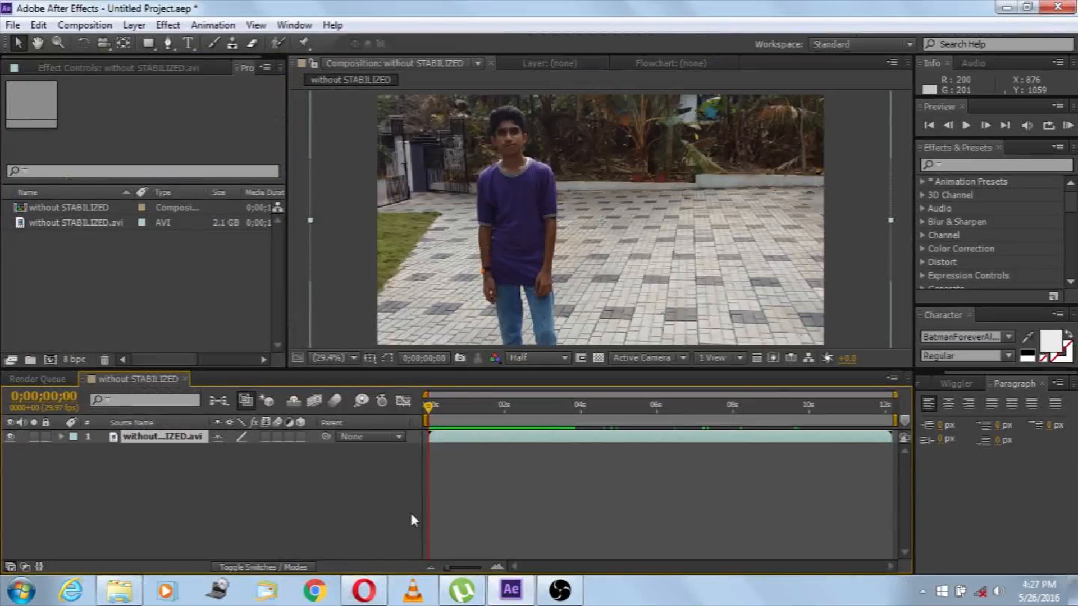
mouse_move(402, 474)
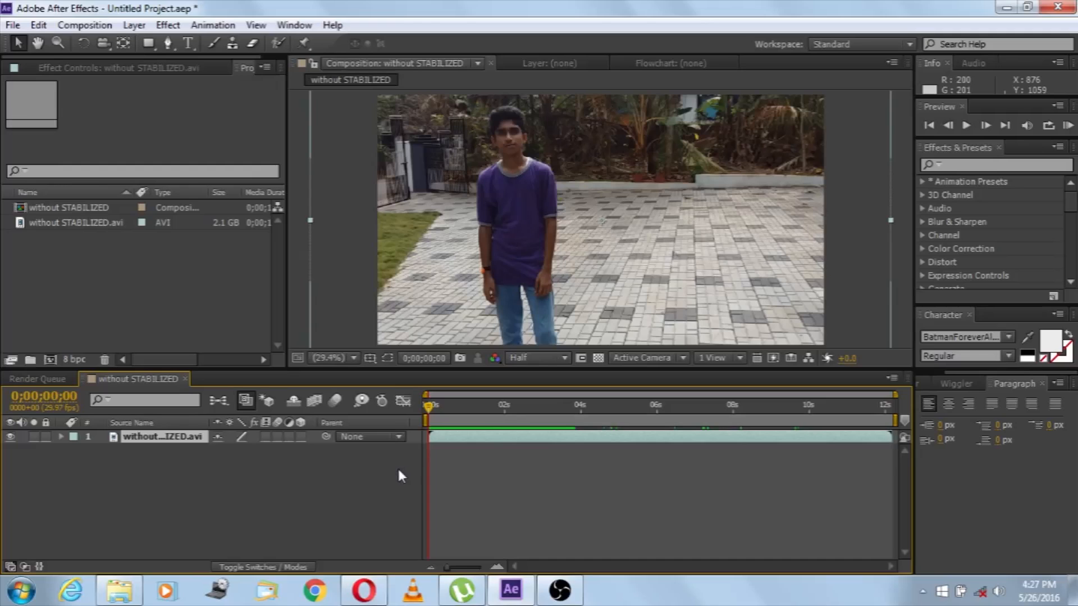
mouse_move(423, 501)
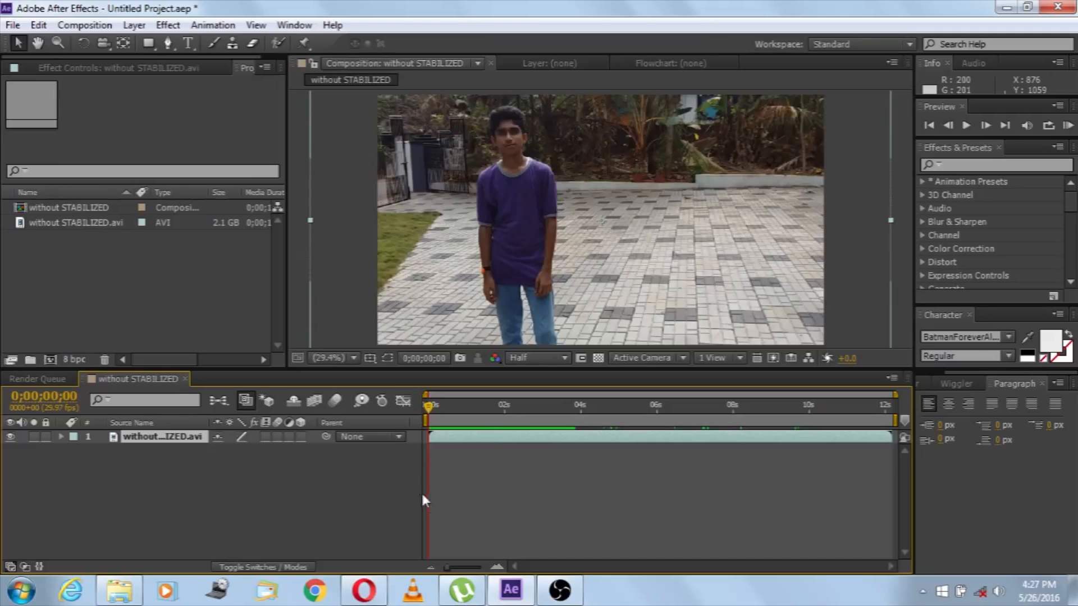
mouse_move(229, 477)
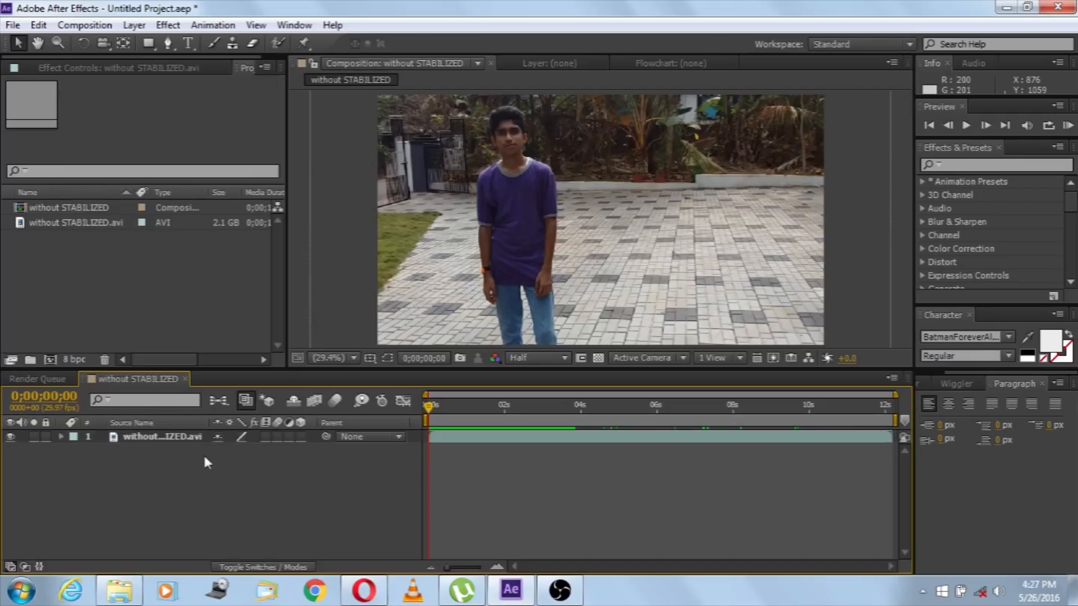
- Select the boy clip's layer and bring up its context menu for Warp Stabilizer
left_click(163, 437)
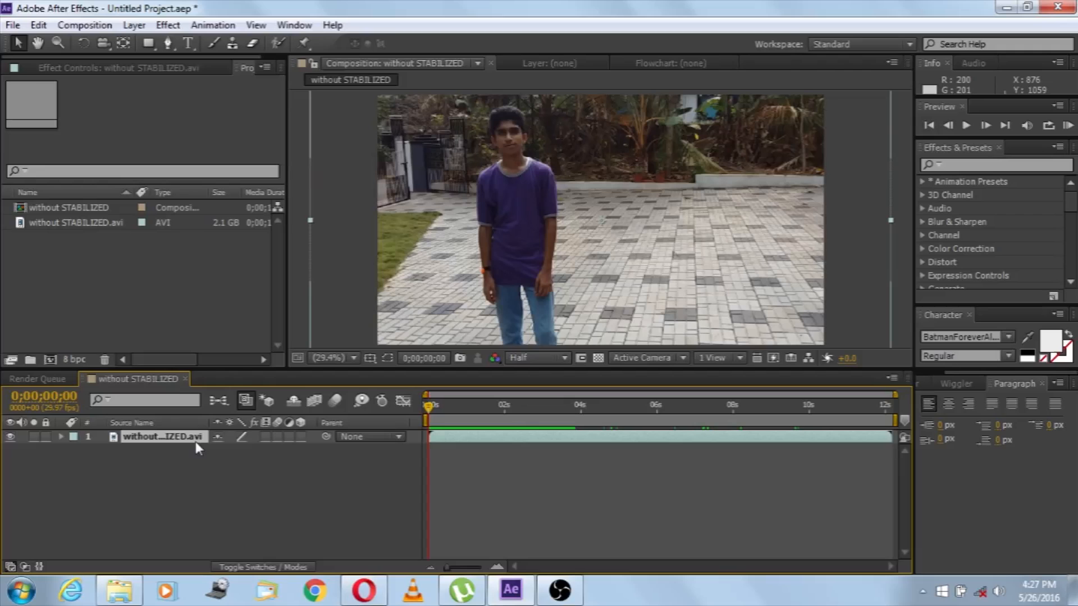
right_click(163, 437)
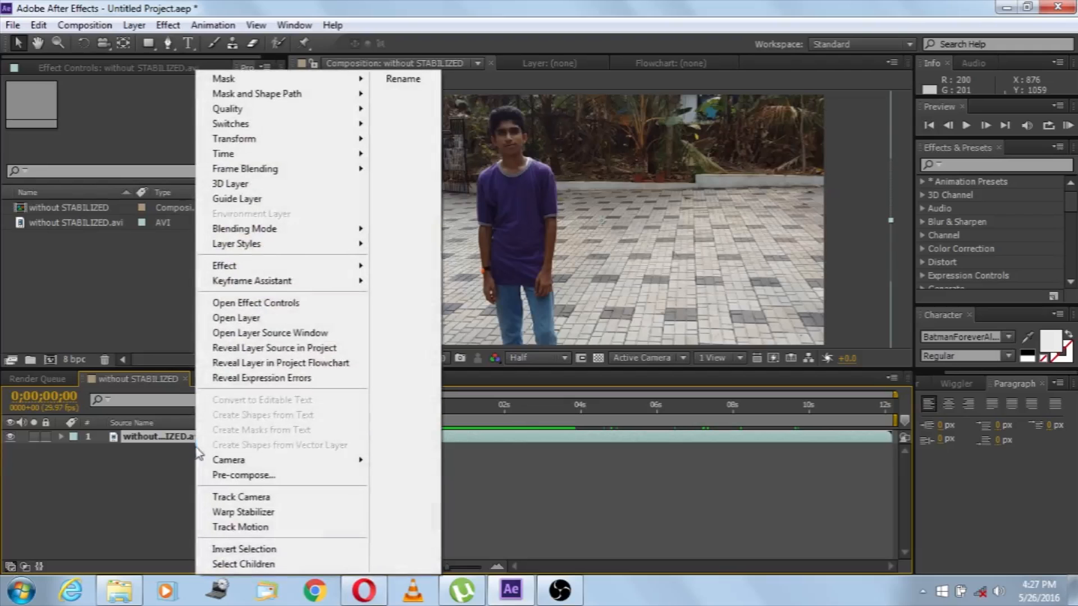
mouse_move(240, 497)
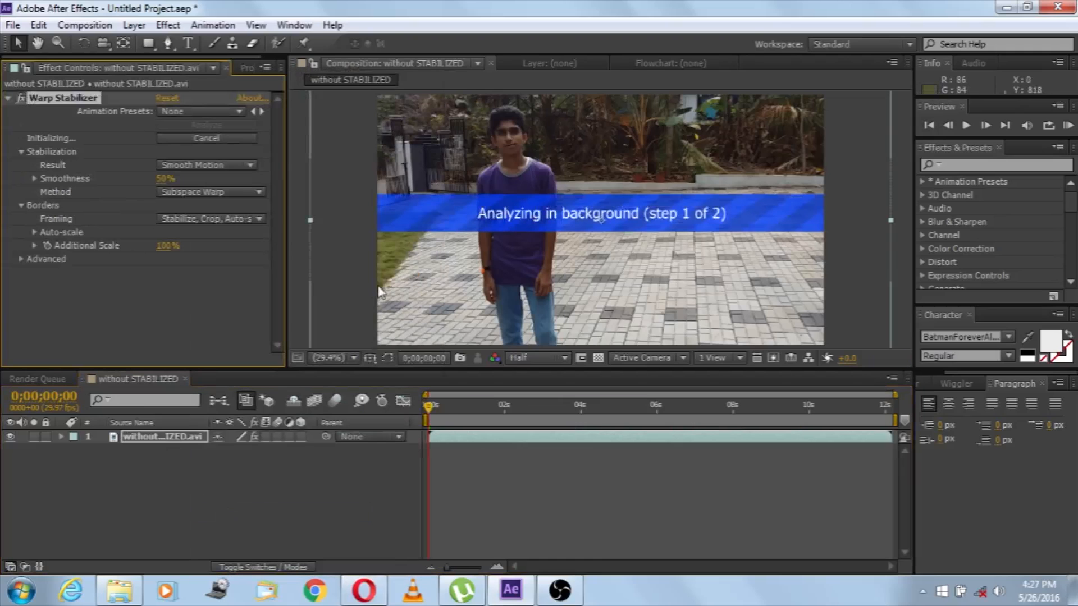
mouse_move(573, 406)
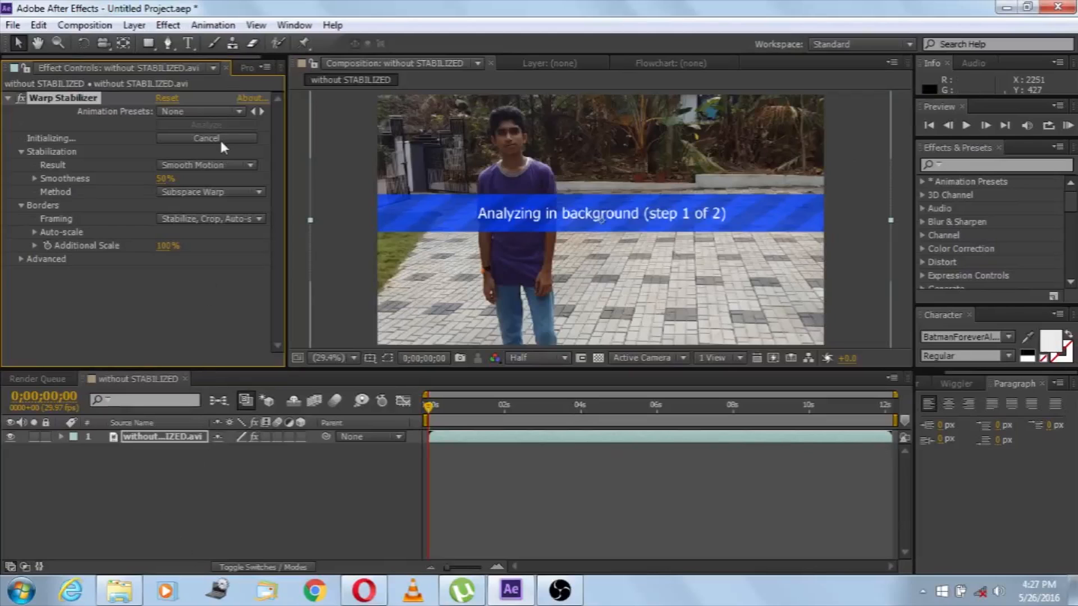
- Cancel the running analysis and set Warp Stabilizer's Result to No Motion
left_click(206, 138)
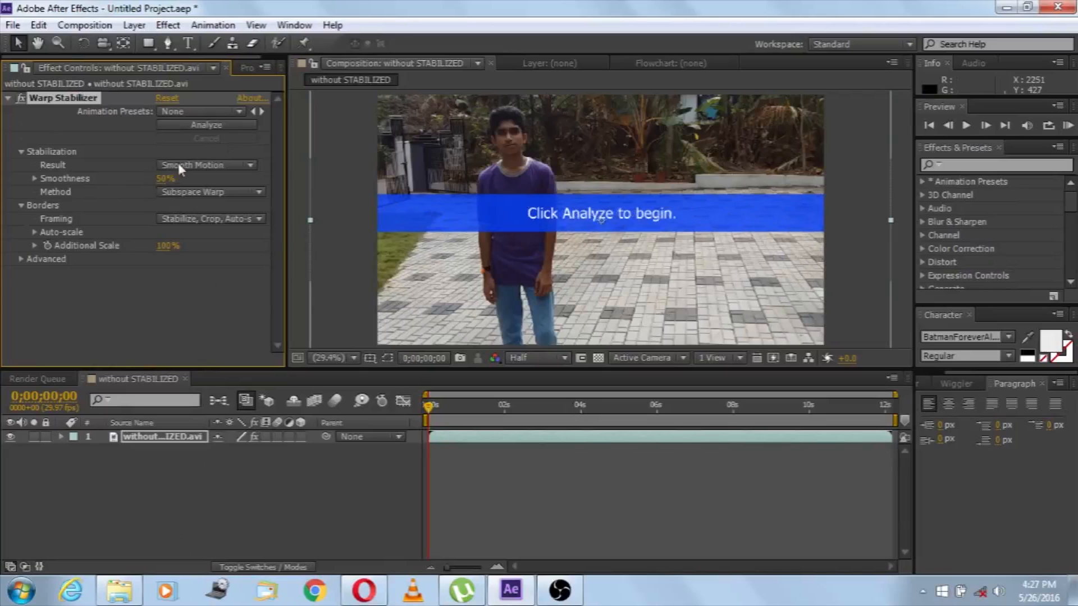
mouse_move(112, 170)
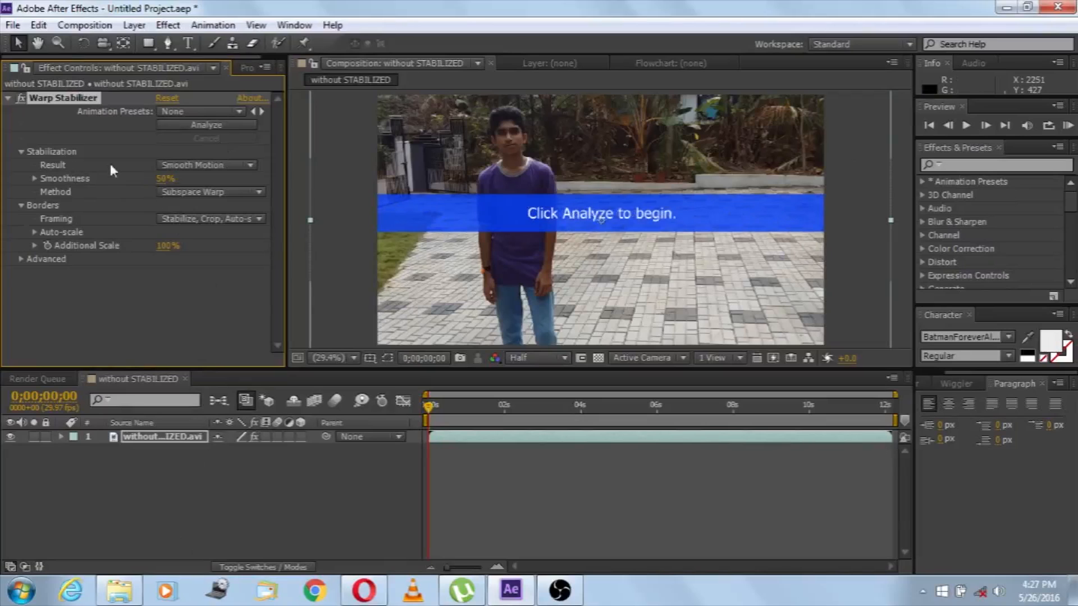
mouse_move(194, 171)
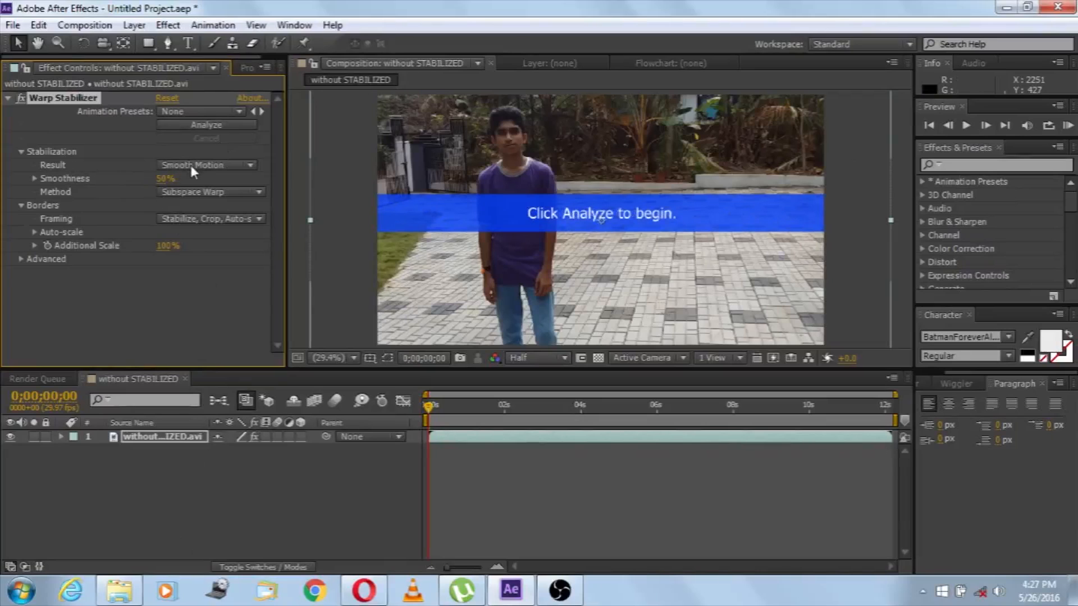
left_click(206, 164)
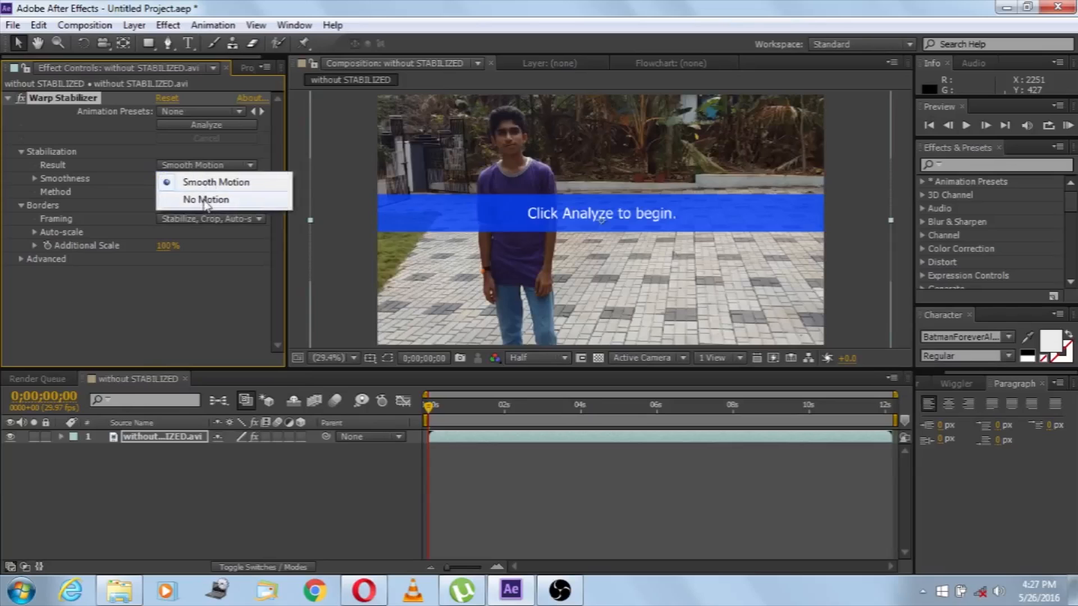
mouse_move(210, 232)
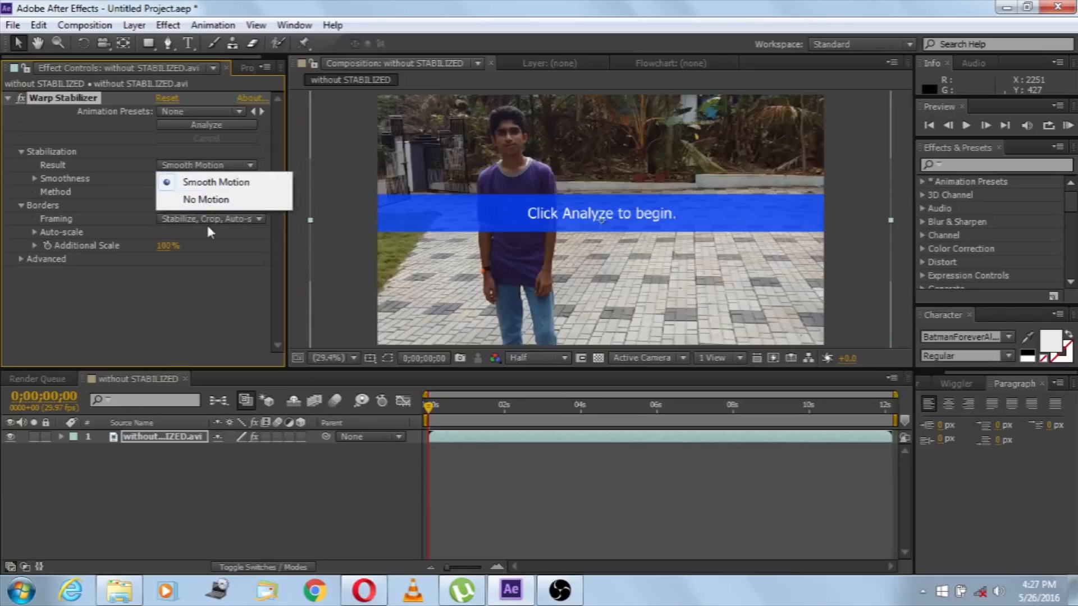
mouse_move(204, 200)
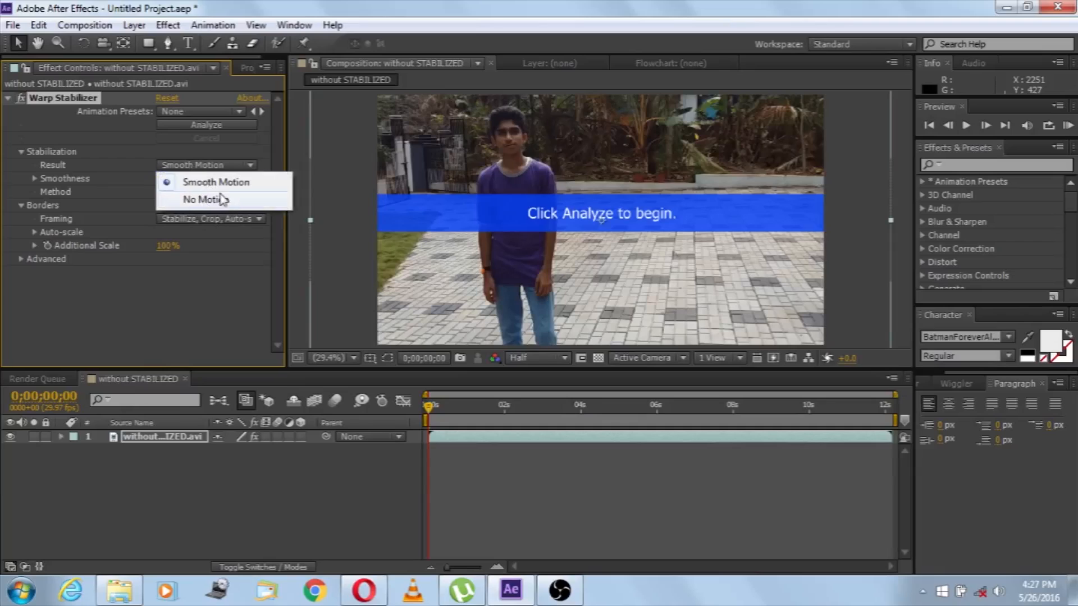
mouse_move(229, 204)
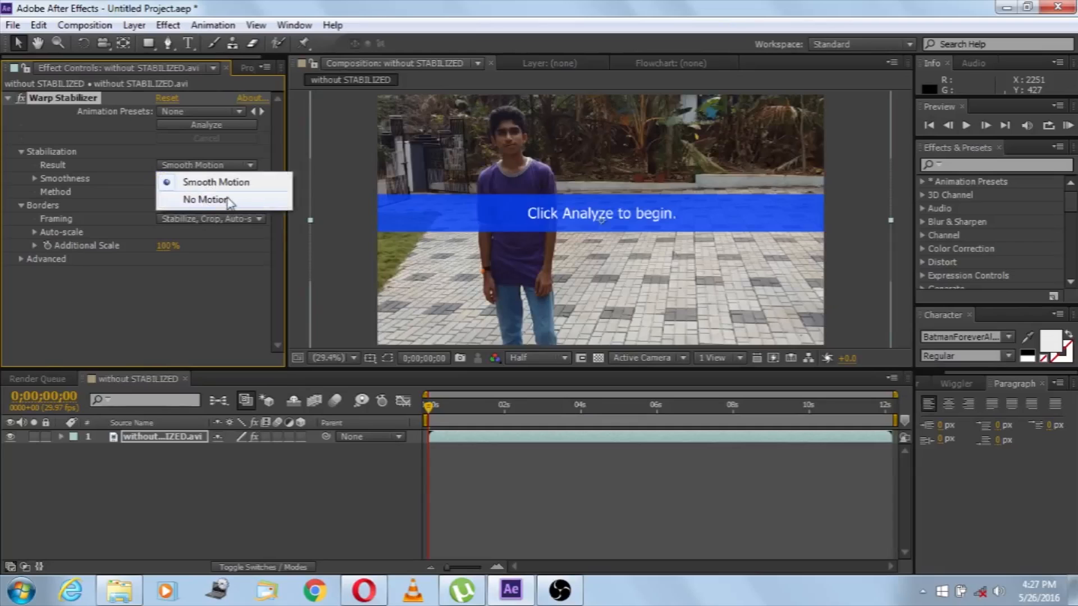
mouse_move(232, 201)
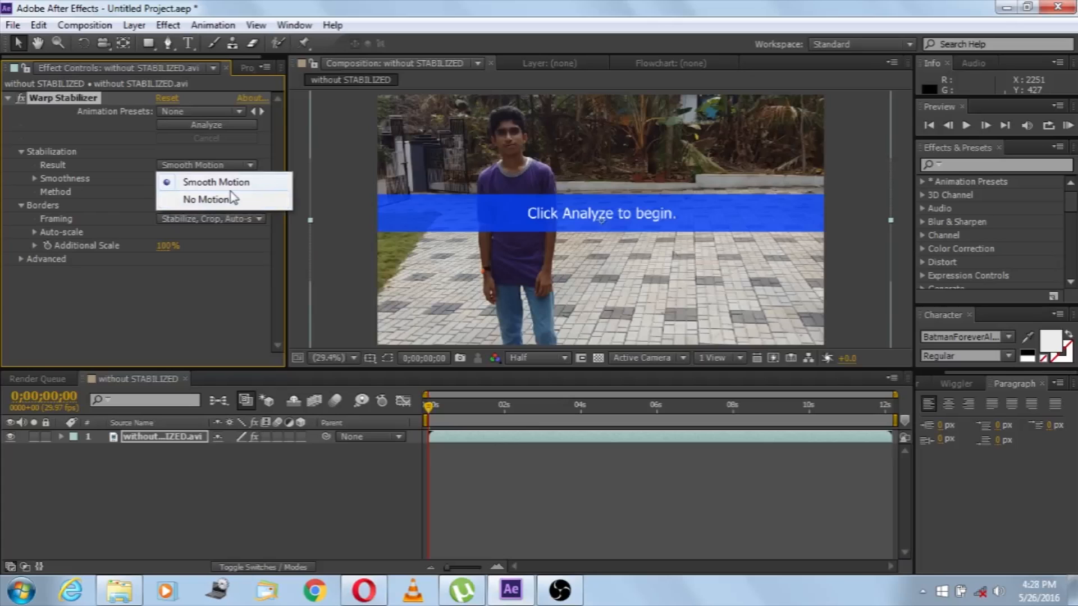
mouse_move(229, 204)
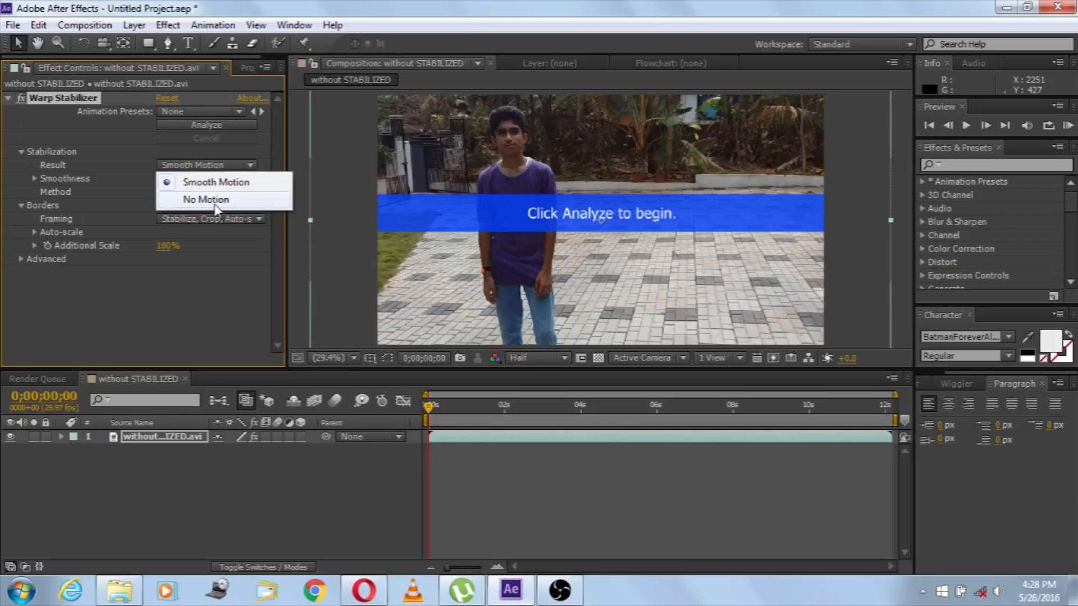
left_click(206, 200)
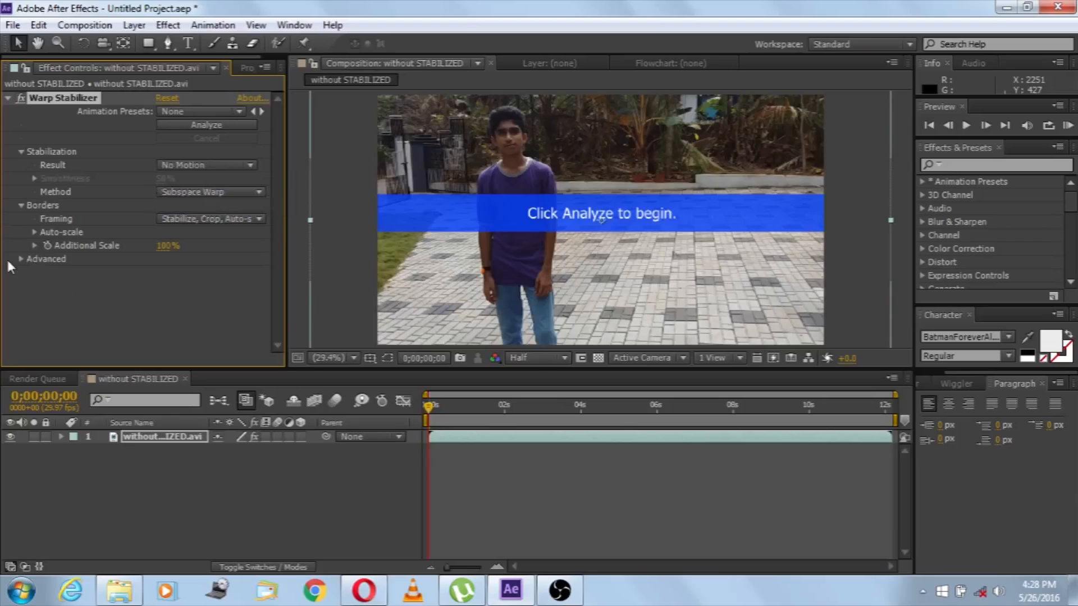
mouse_move(124, 214)
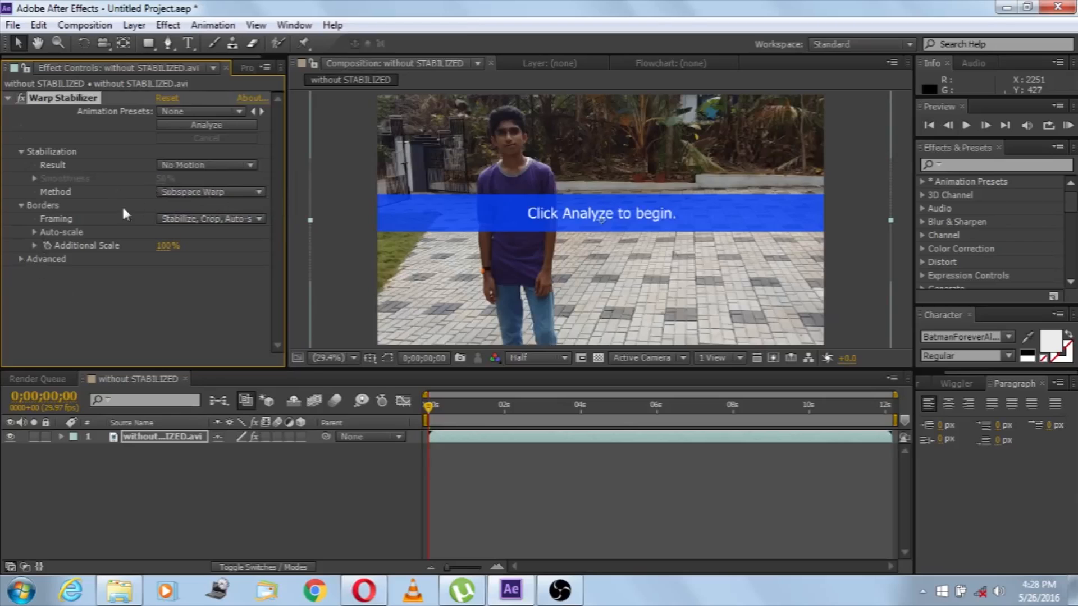
mouse_move(25, 268)
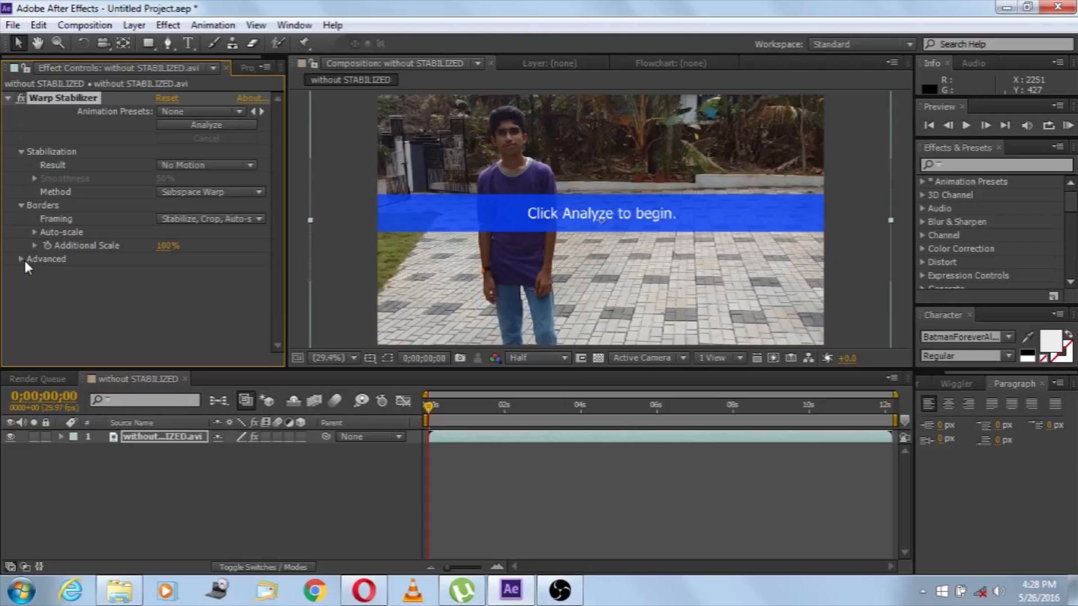
- Expand Warp Stabilizer's Advanced section to show analysis and rolling shutter options
left_click(46, 258)
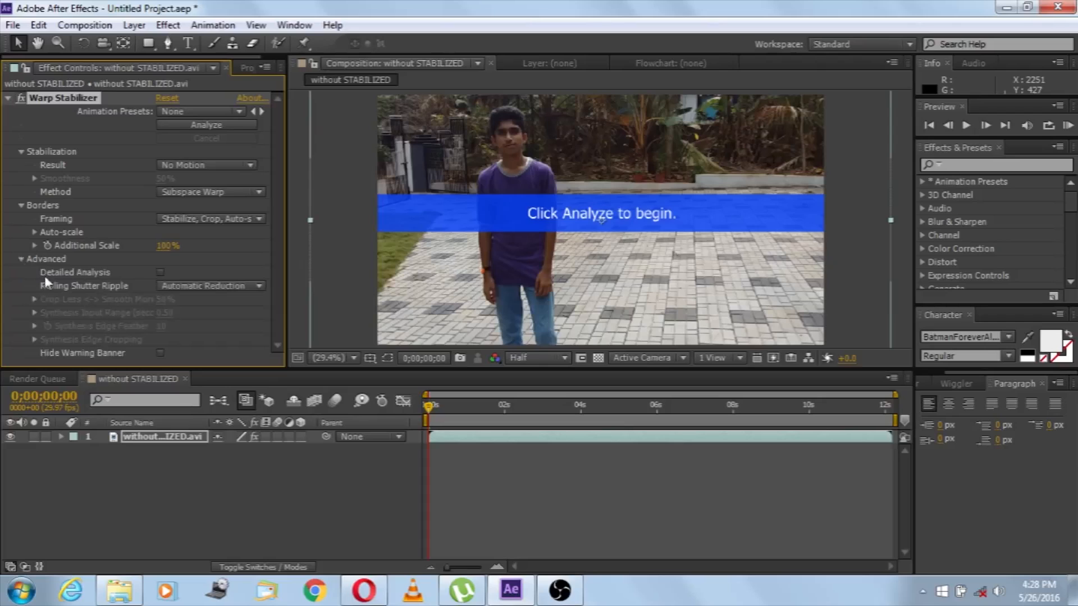
mouse_move(117, 310)
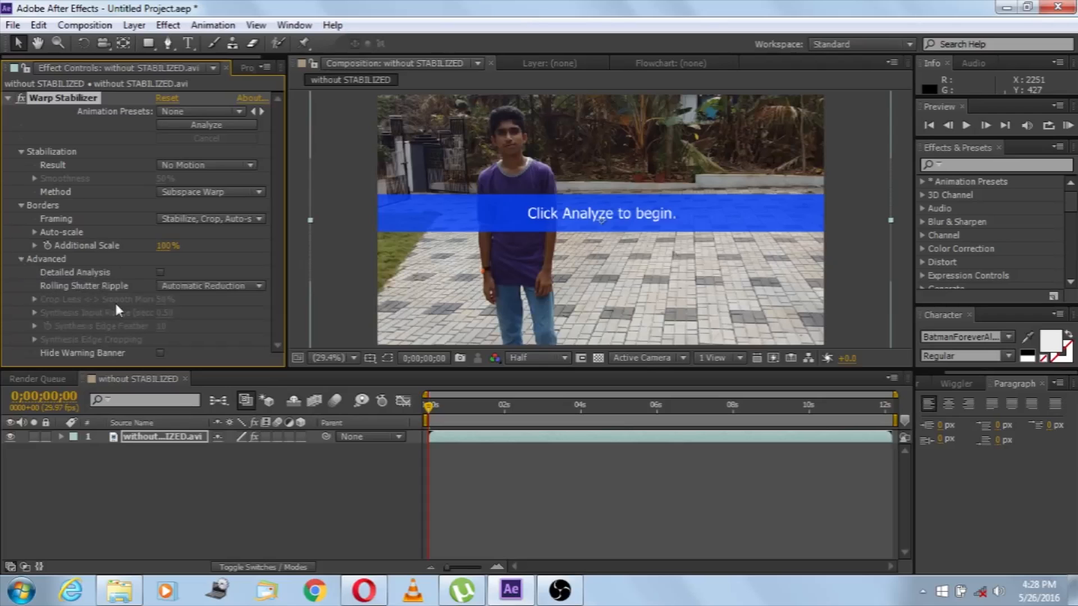
mouse_move(72, 294)
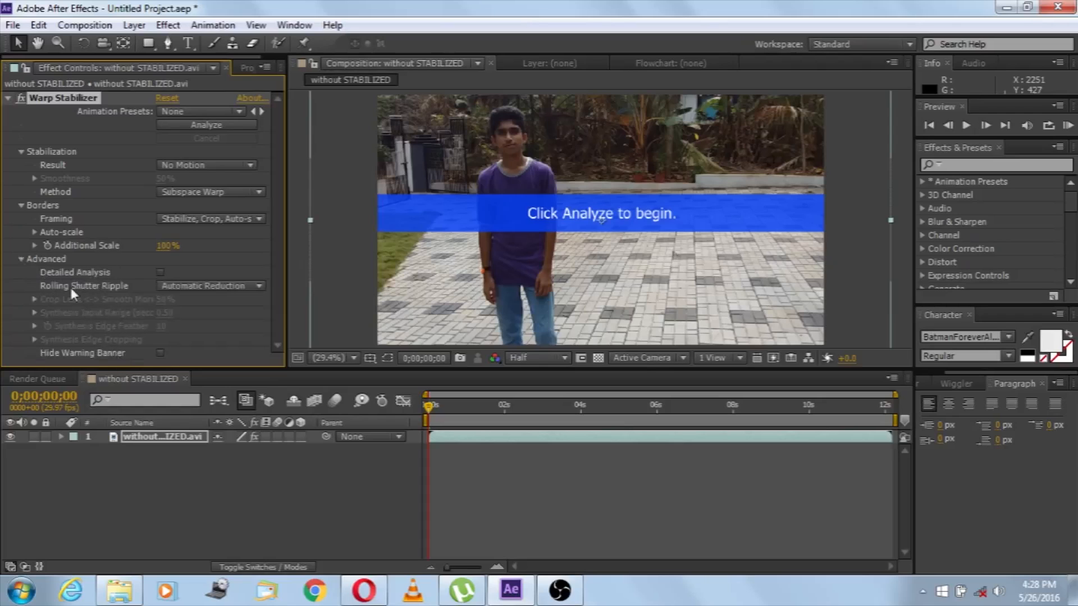
mouse_move(101, 278)
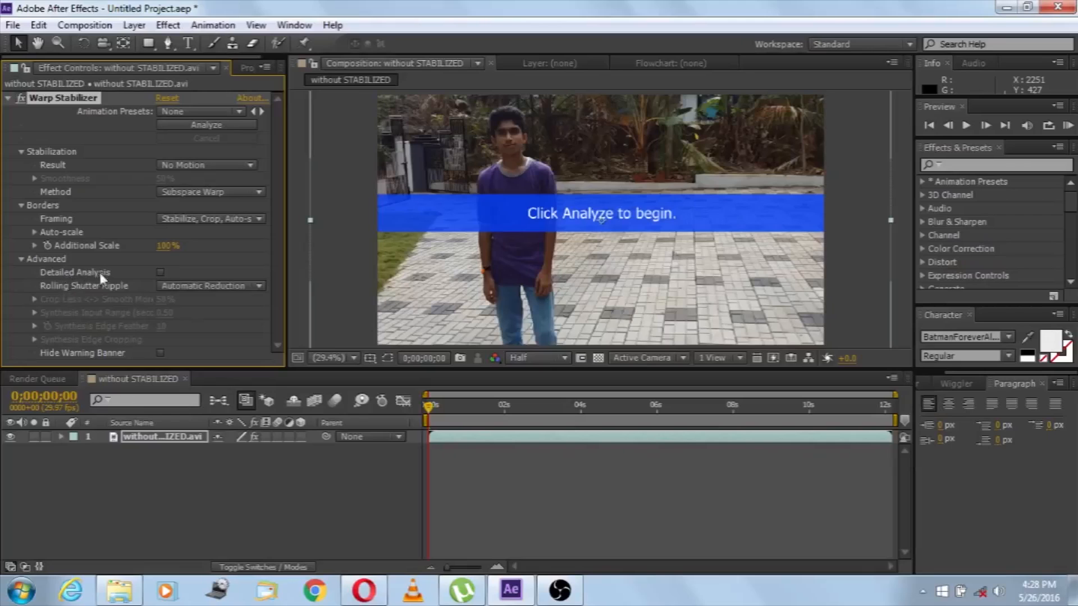
mouse_move(161, 276)
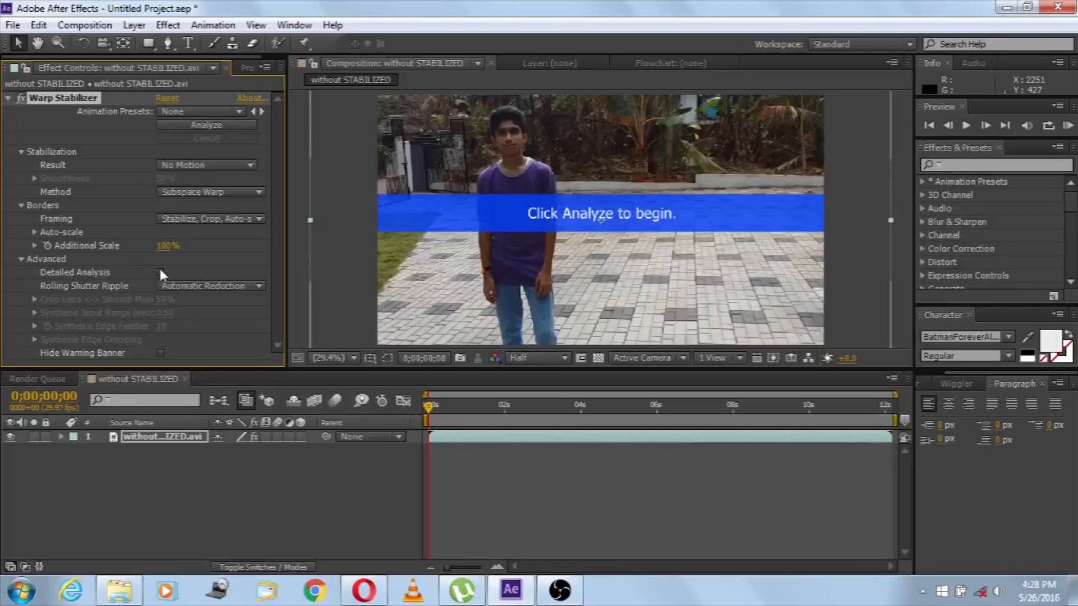
mouse_move(815, 314)
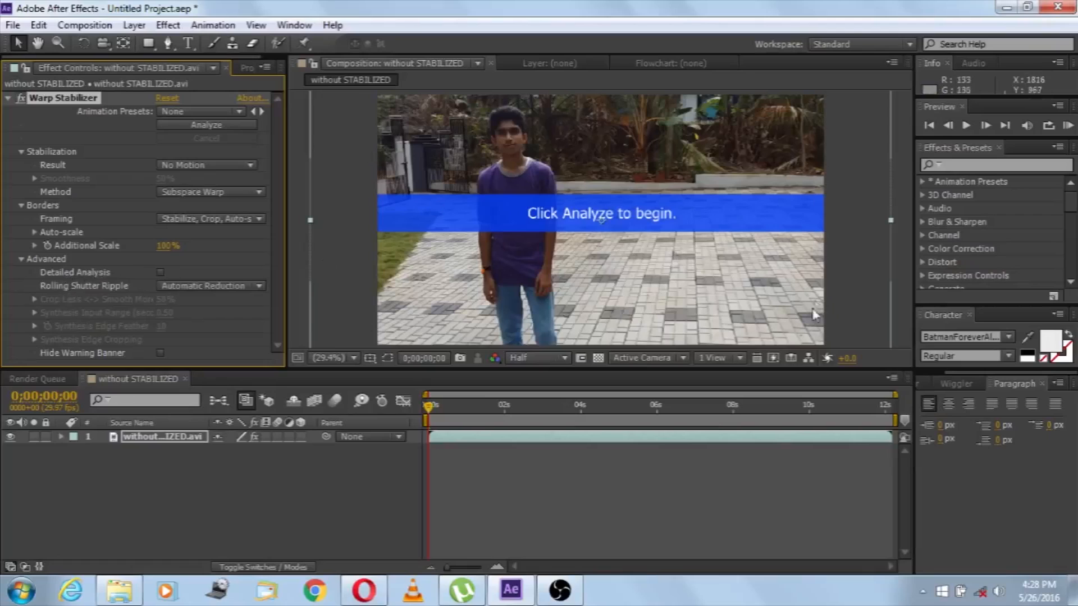
mouse_move(492, 353)
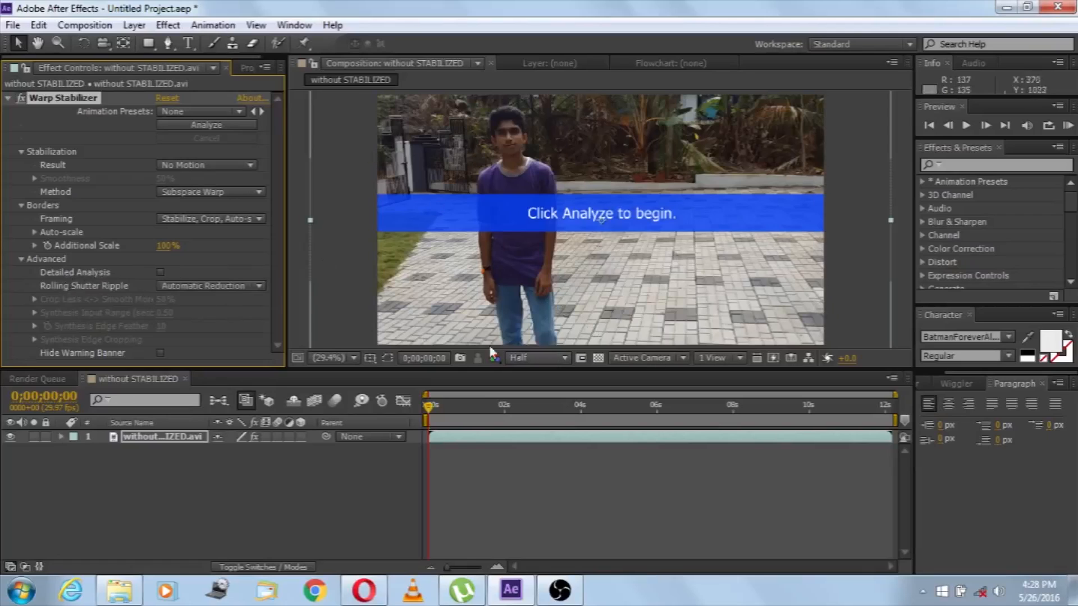
mouse_move(395, 243)
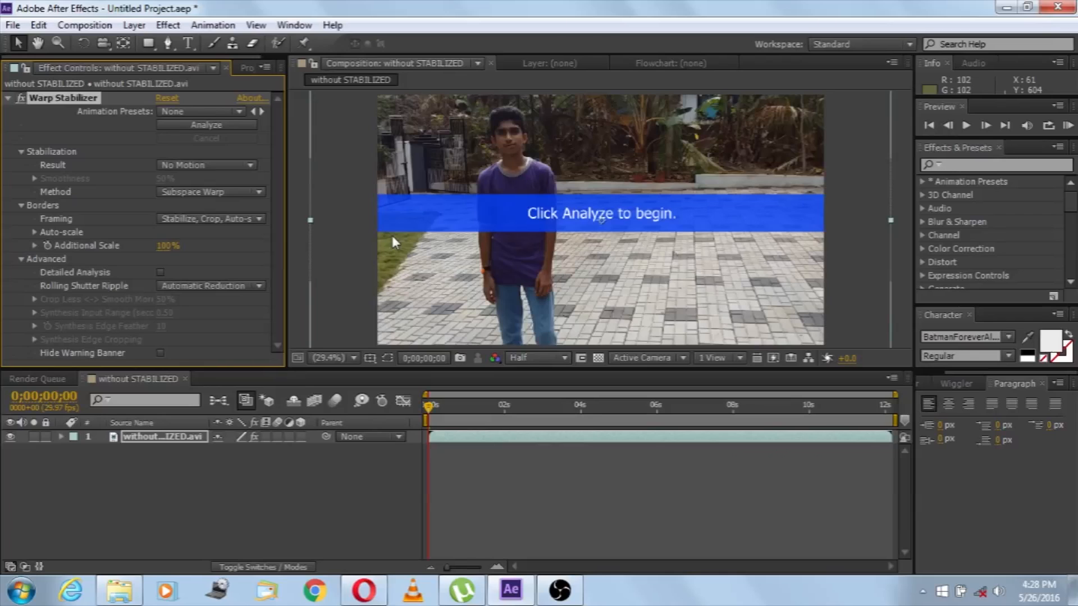
mouse_move(204, 305)
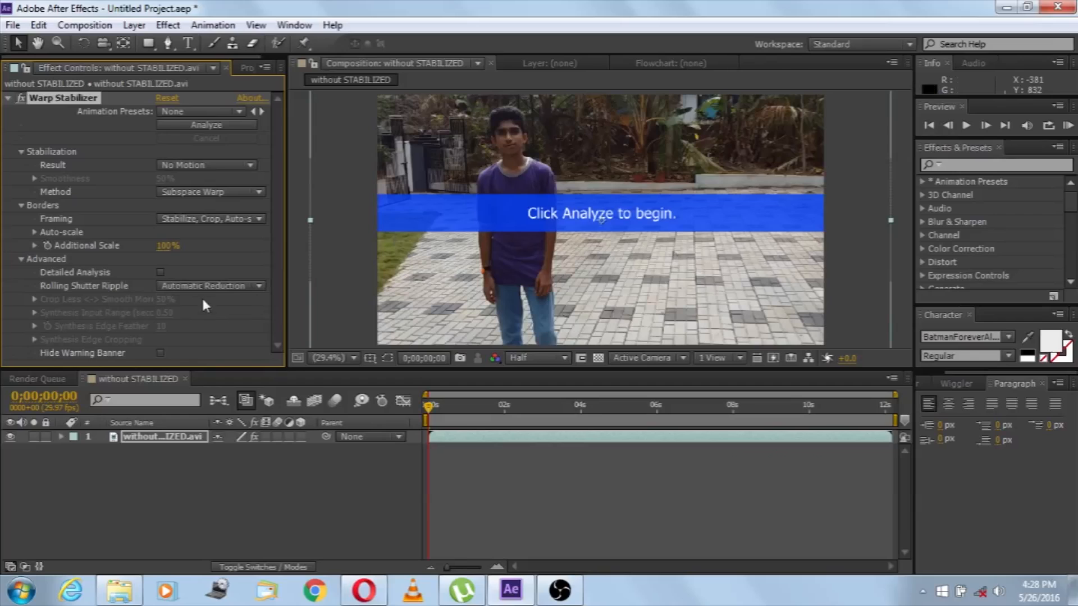
mouse_move(142, 278)
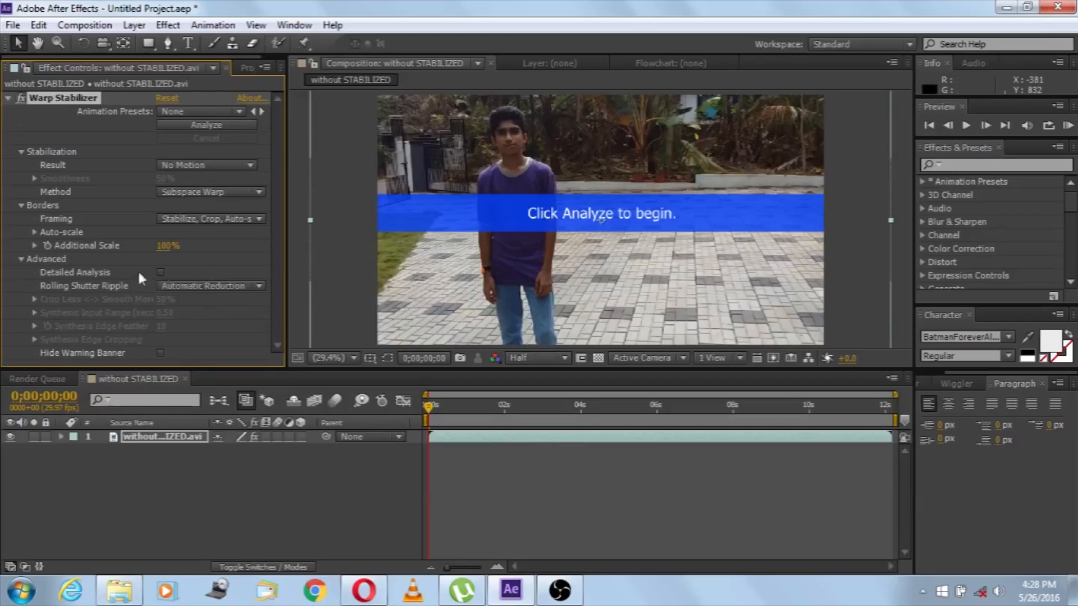
mouse_move(171, 343)
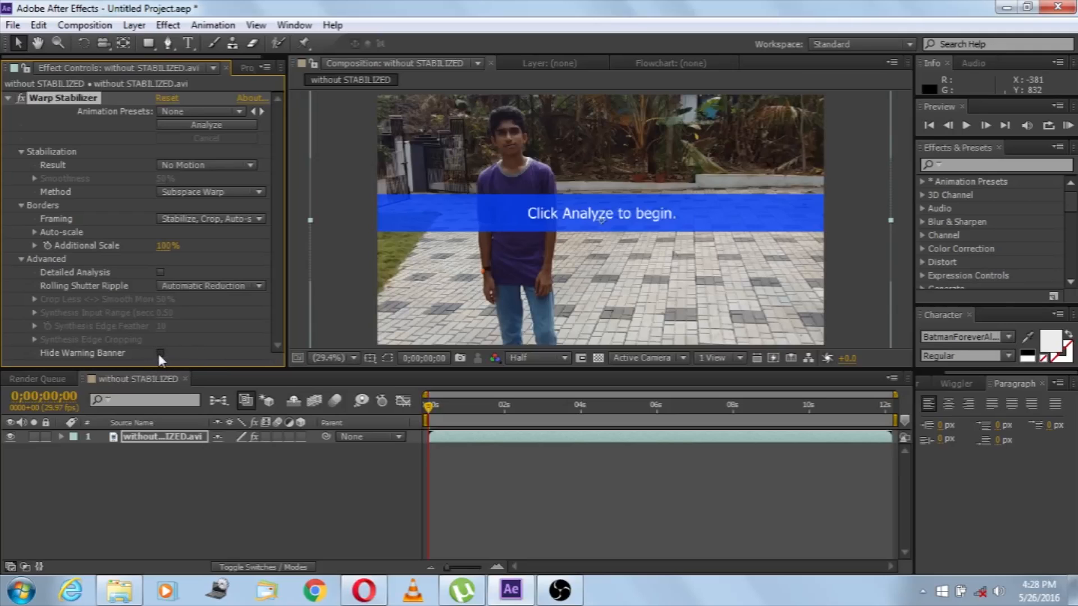
- Toggle Hide Warning Banner on then off, and launch the stabilizer's Analyze pass
left_click(161, 353)
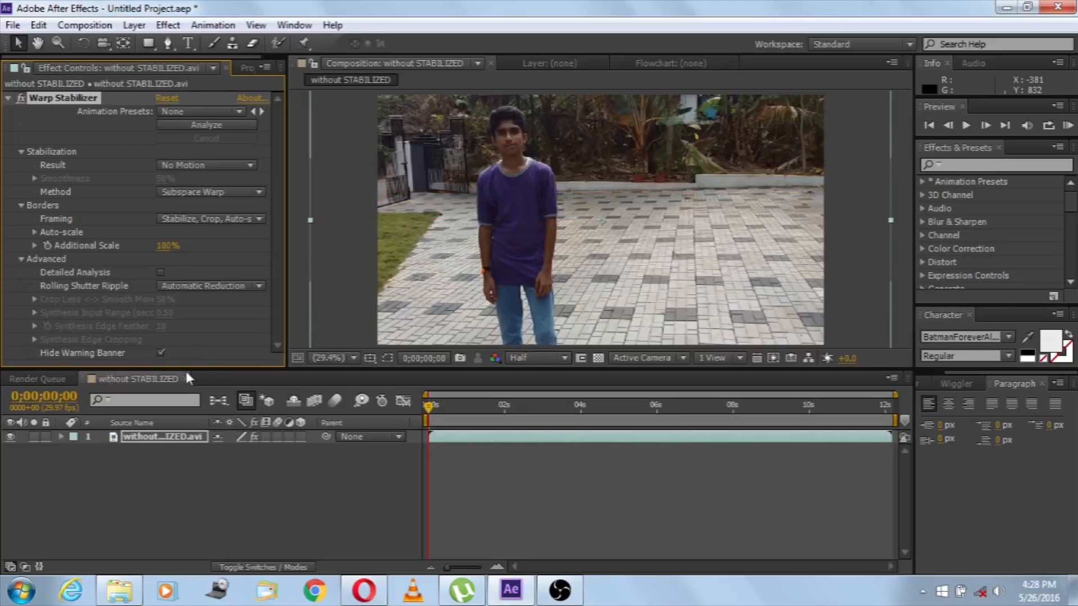
left_click(162, 352)
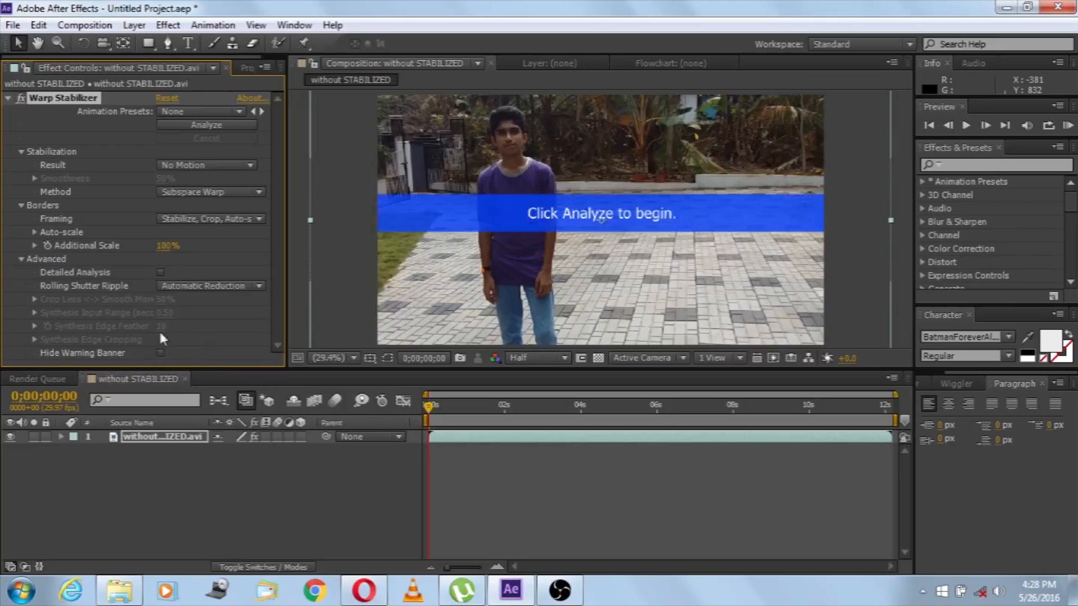
mouse_move(115, 170)
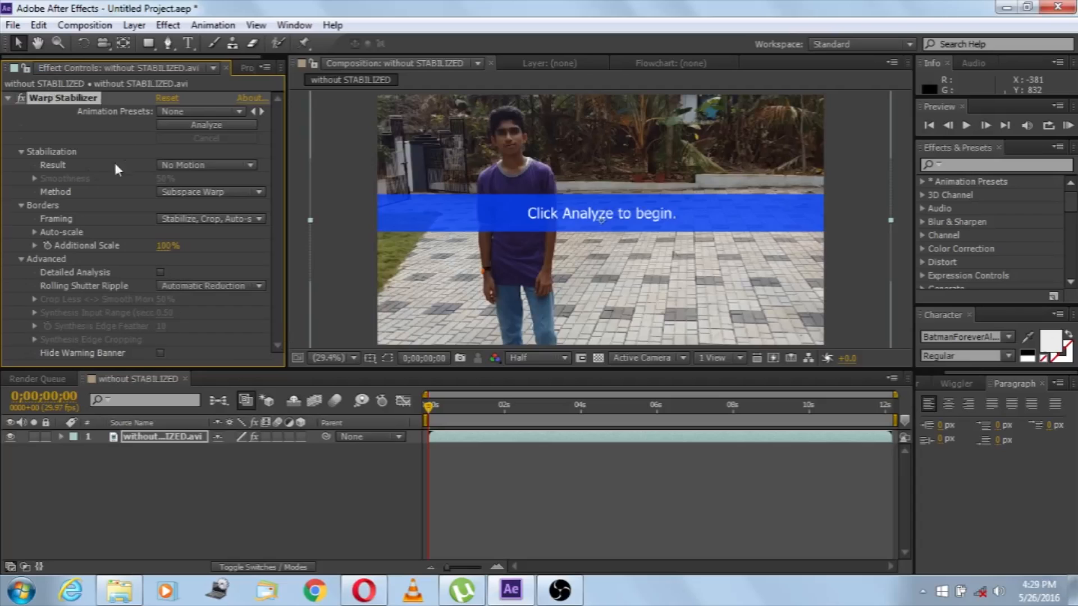
mouse_move(204, 128)
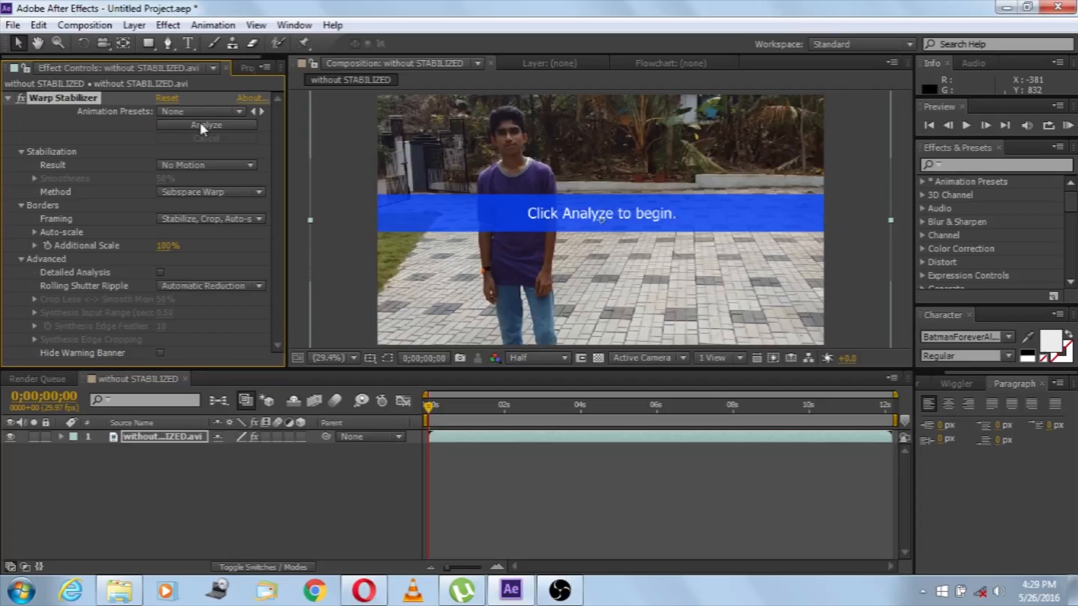
left_click(206, 125)
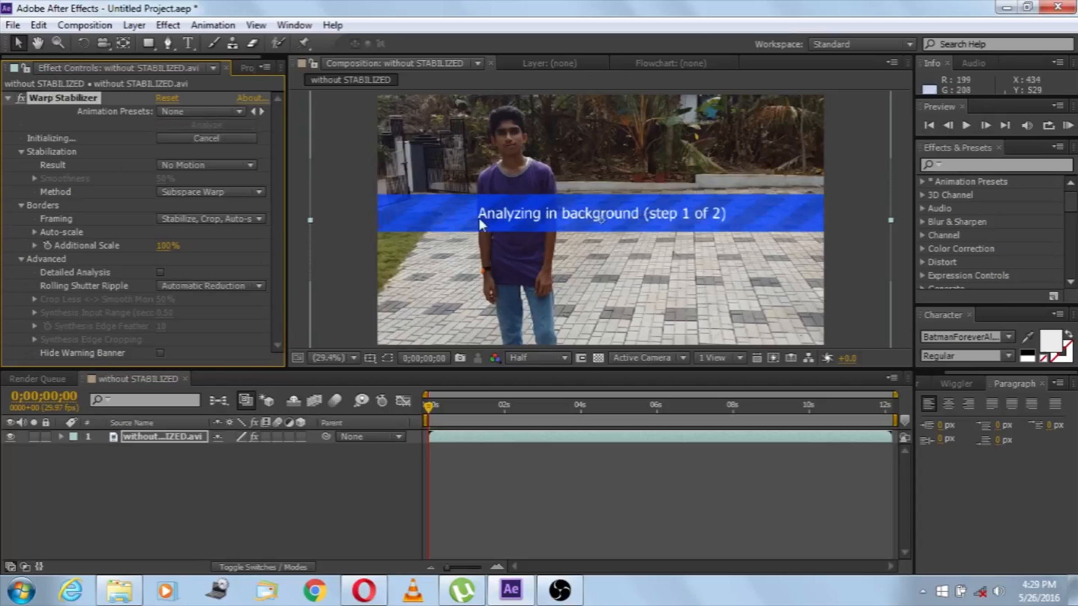
mouse_move(482, 227)
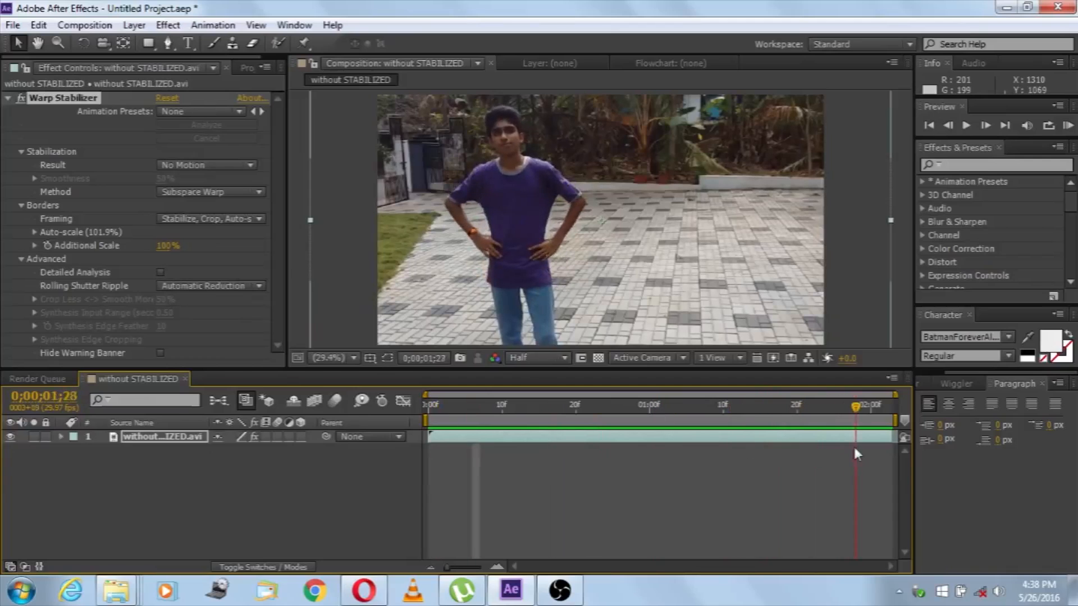
- Move the current-time indicator to an earlier frame to review the stabilized footage
left_click(532, 406)
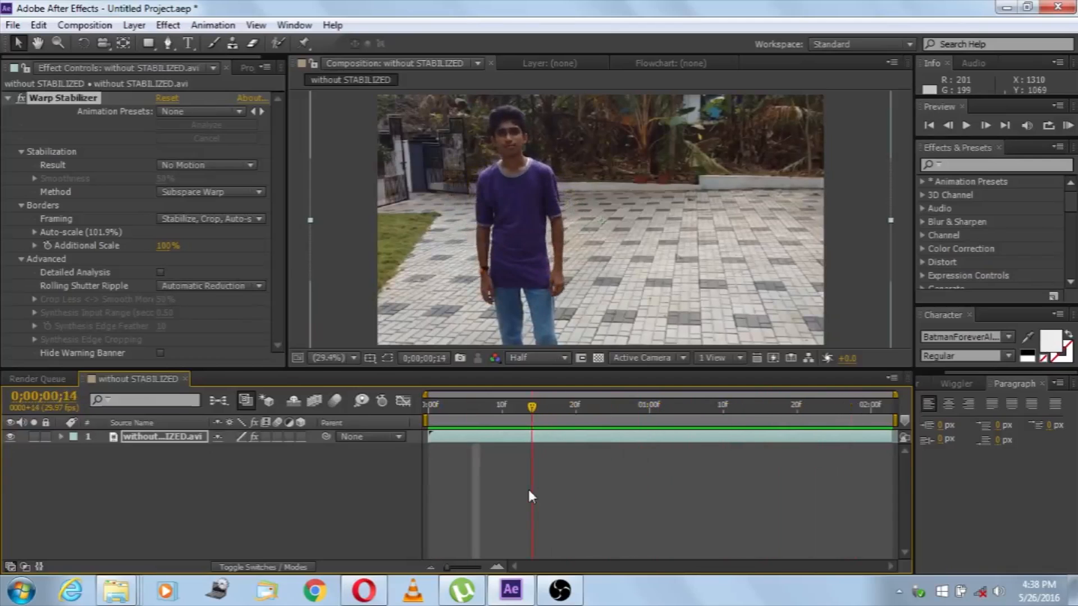